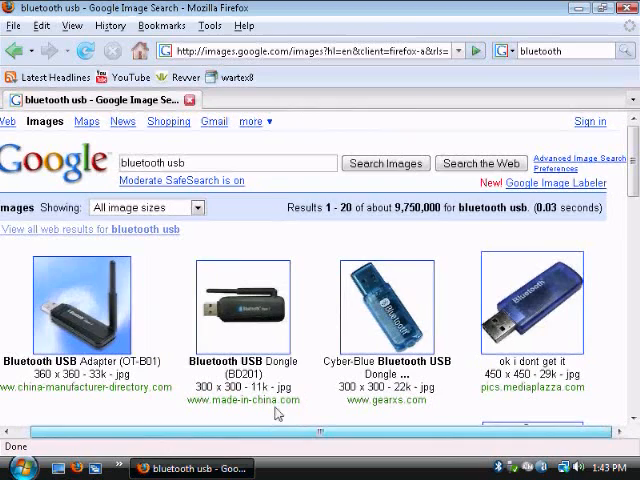
{"action": "mouse_move", "coordinate": [308, 258]}
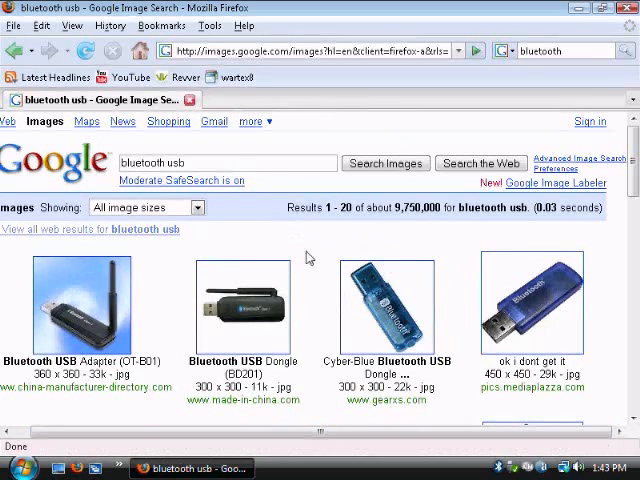
View the Cyber-Blue Bluetooth USB Dongle photo at full size from the image results
{"action": "scroll", "scroll_direction": "down", "scroll_amount": 3}
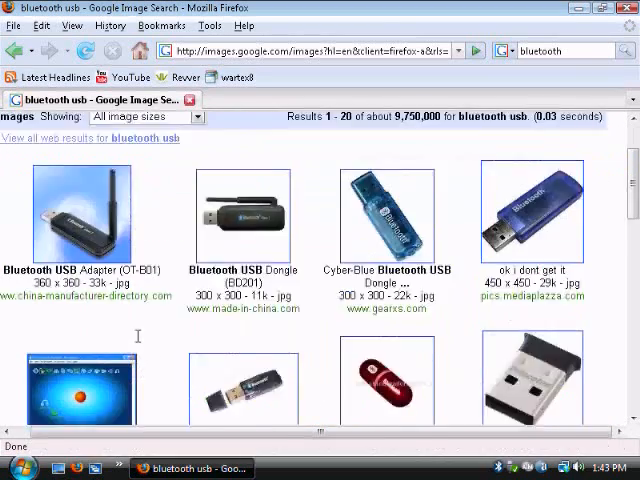
{"action": "mouse_move", "coordinate": [318, 368]}
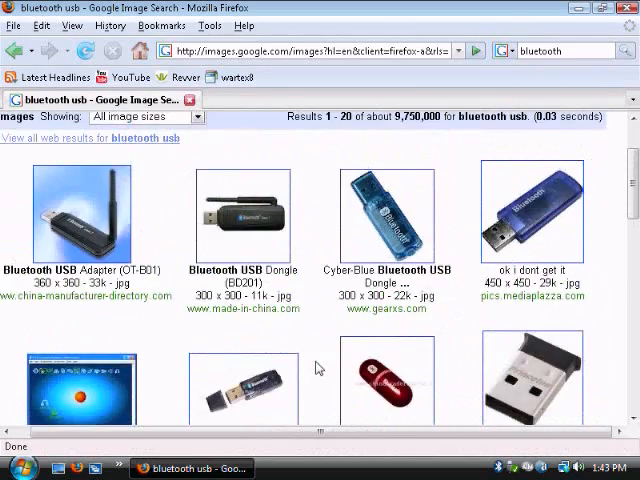
{"action": "left_click", "coordinate": [385, 218]}
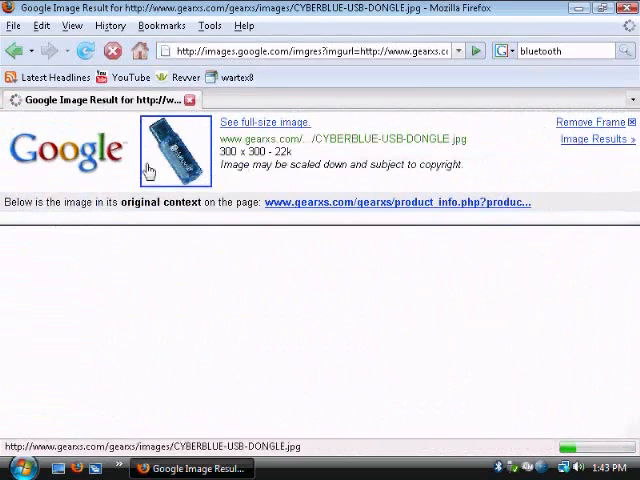
{"action": "left_click", "coordinate": [264, 121]}
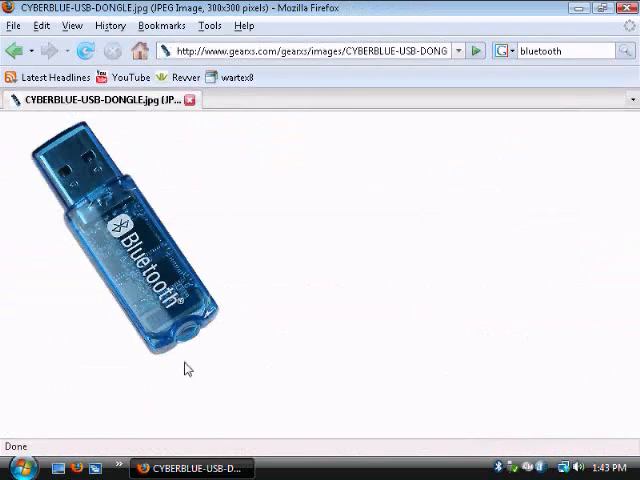
{"action": "mouse_move", "coordinate": [24, 152]}
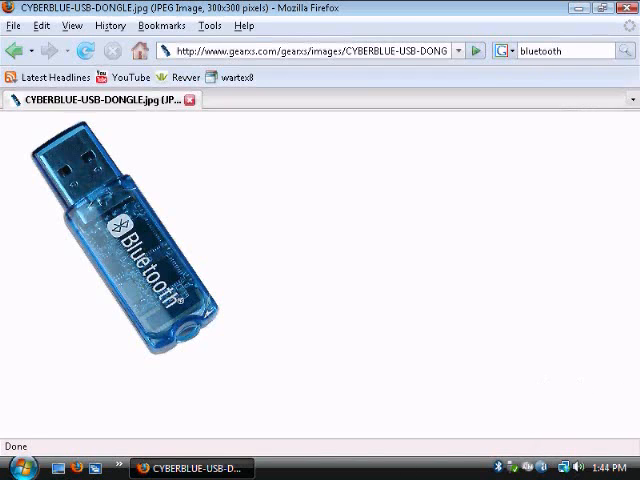
{"action": "mouse_move", "coordinate": [623, 362]}
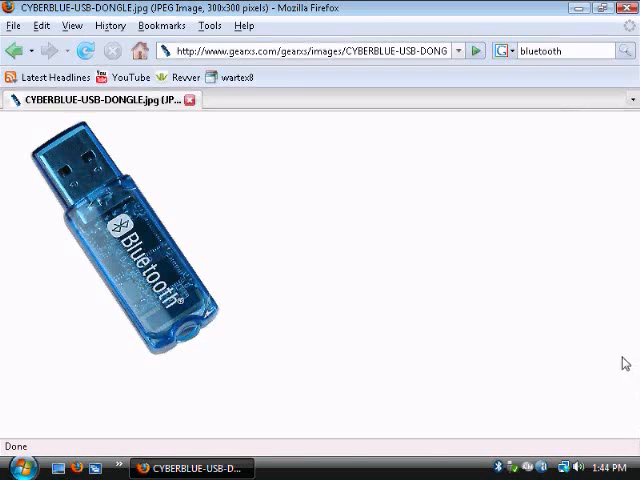
{"action": "mouse_move", "coordinate": [582, 428]}
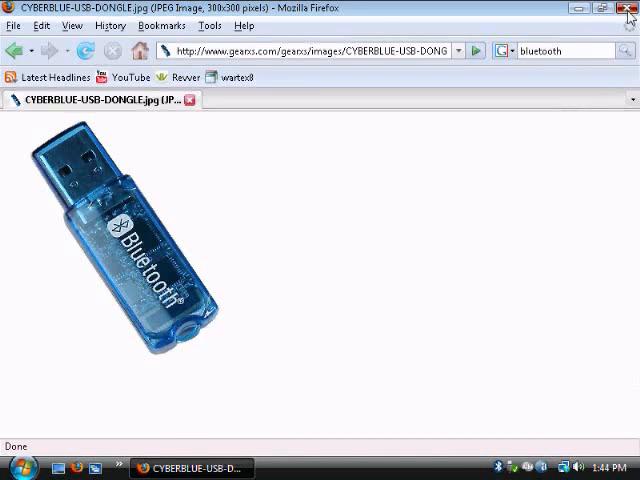
Close Firefox and reach the Control Panel home page from the Start menu
{"action": "left_click", "coordinate": [629, 9]}
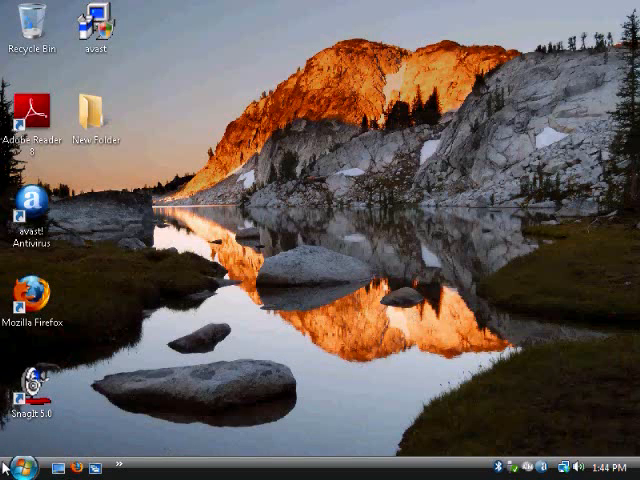
{"action": "left_click", "coordinate": [22, 466]}
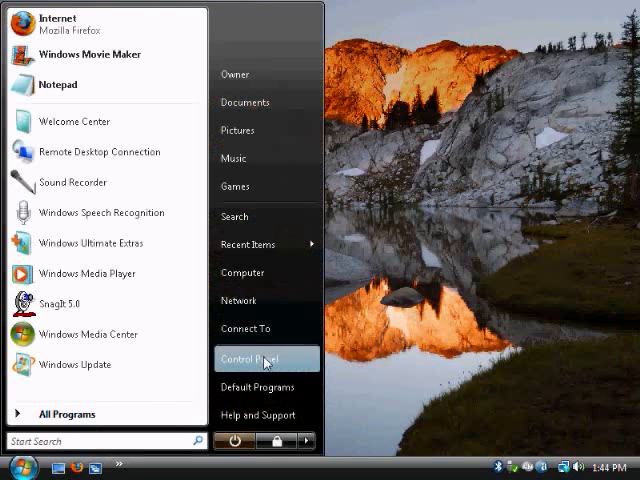
{"action": "left_click", "coordinate": [259, 358]}
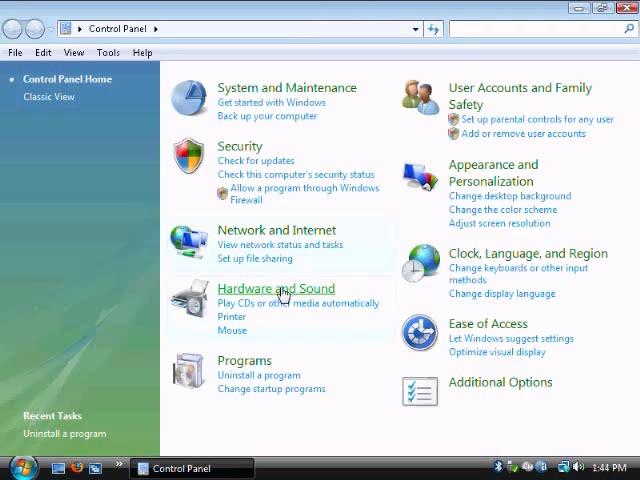
Reach Bluetooth Devices through Hardware and Sound, showing an empty device list
{"action": "left_click", "coordinate": [275, 288]}
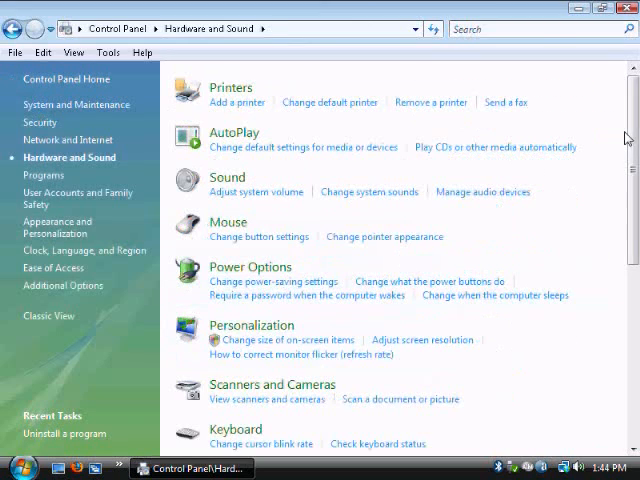
{"action": "scroll", "scroll_direction": "down", "scroll_amount": 3}
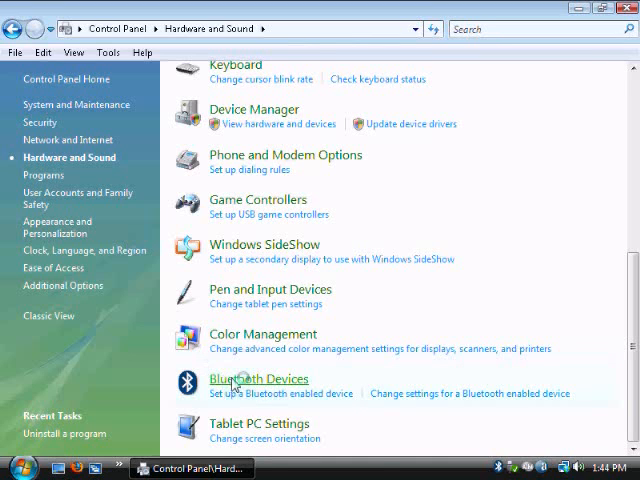
{"action": "left_click", "coordinate": [259, 378]}
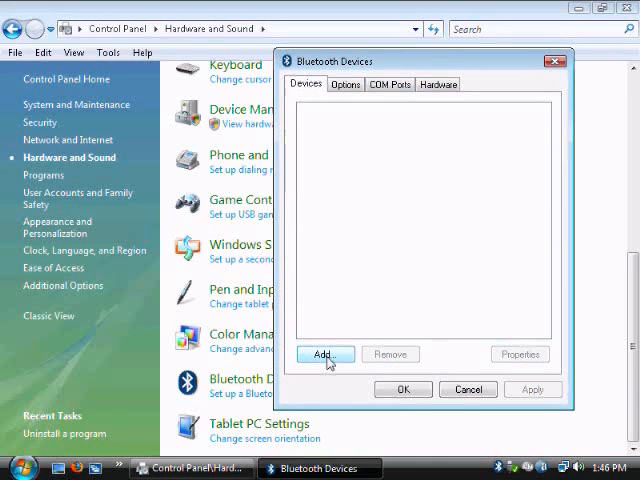
Start the Add Bluetooth Device Wizard with 'My device is set up and ready to be found' ticked
{"action": "left_click", "coordinate": [324, 354]}
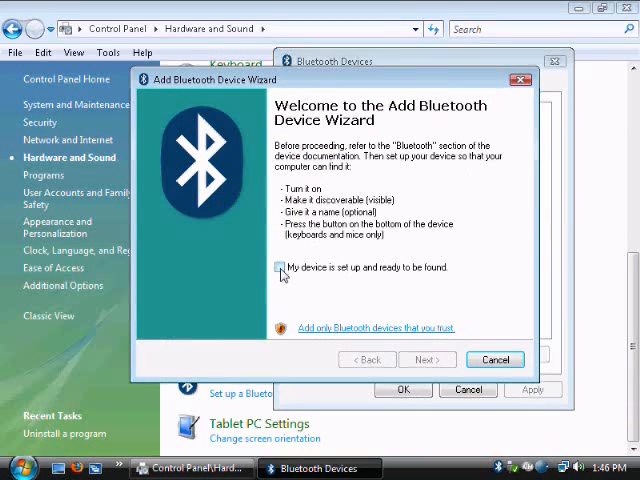
{"action": "mouse_move", "coordinate": [318, 277]}
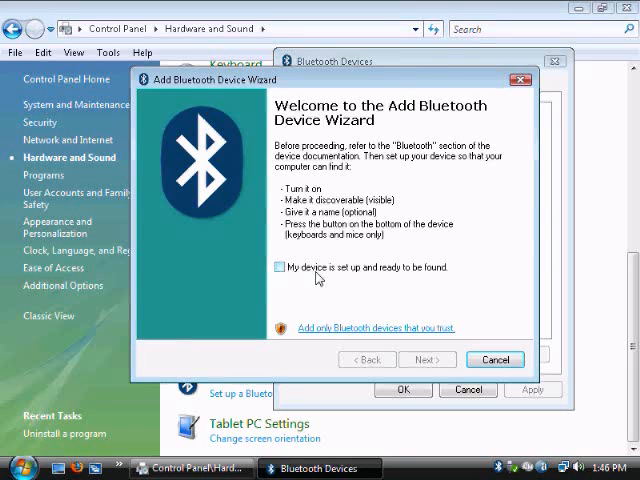
{"action": "left_click", "coordinate": [280, 267]}
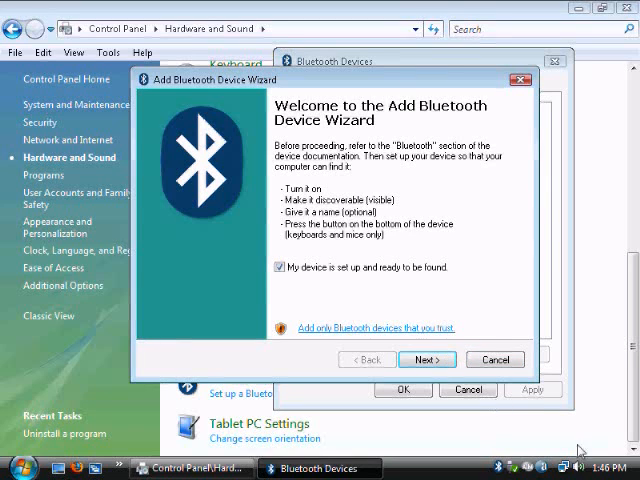
{"action": "left_click", "coordinate": [426, 359]}
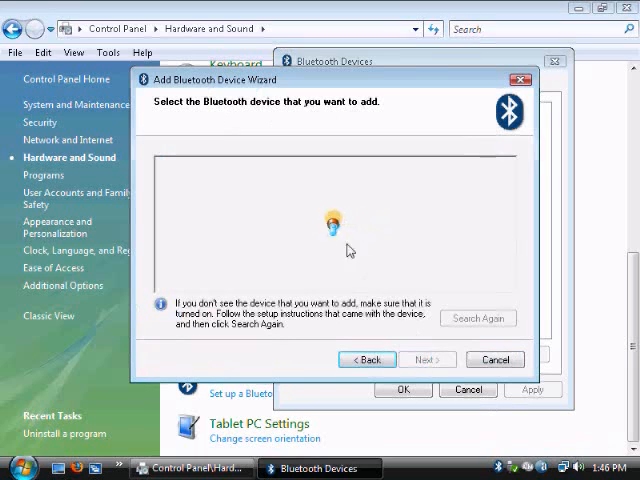
{"action": "mouse_move", "coordinate": [258, 192]}
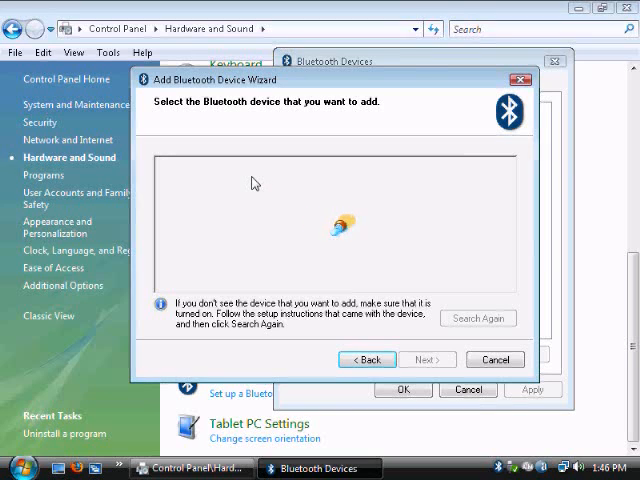
{"action": "mouse_move", "coordinate": [398, 66]}
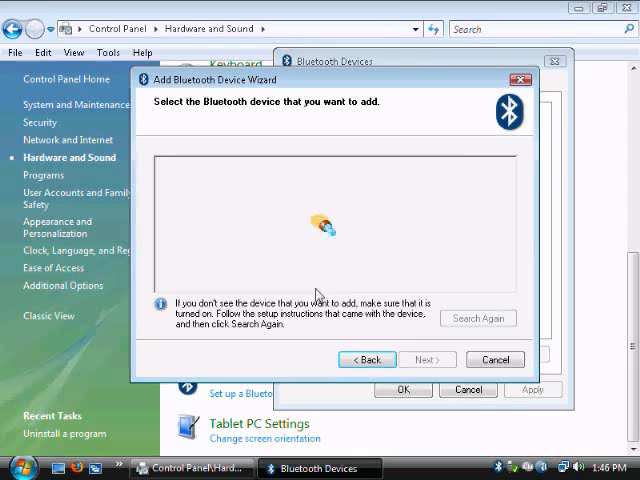
Select the found Microsoft Keyboard and continue to its passkey options
{"action": "left_click", "coordinate": [478, 318]}
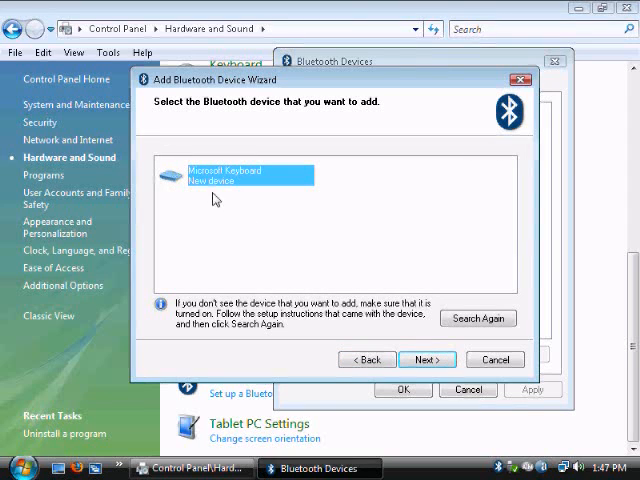
{"action": "mouse_move", "coordinate": [465, 400]}
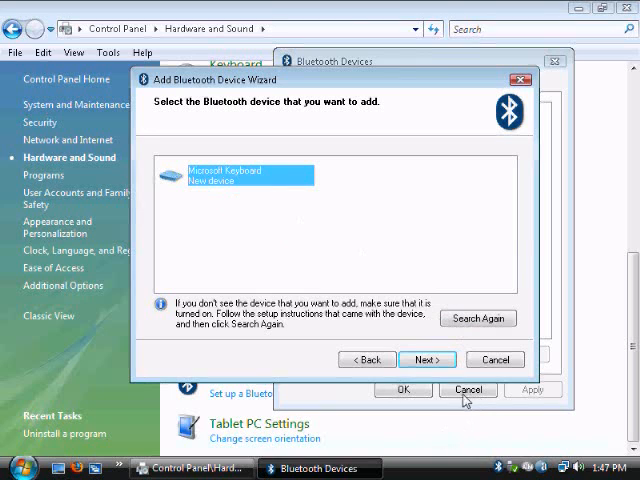
{"action": "left_click", "coordinate": [426, 359]}
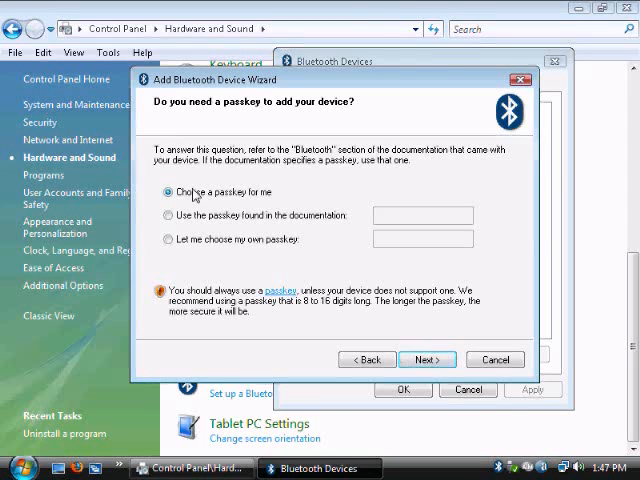
{"action": "mouse_move", "coordinate": [330, 147]}
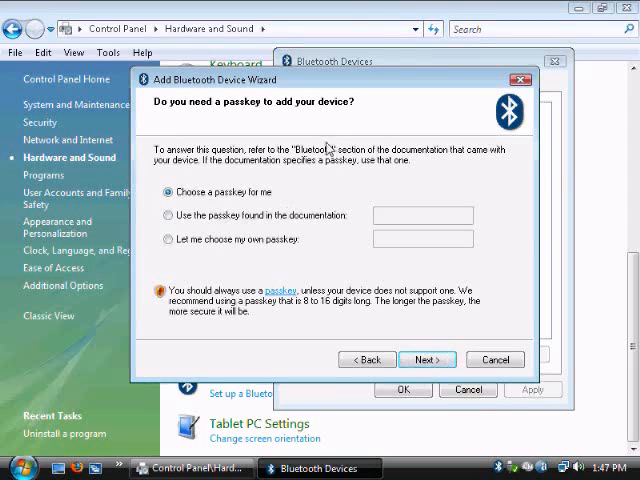
{"action": "mouse_move", "coordinate": [243, 204]}
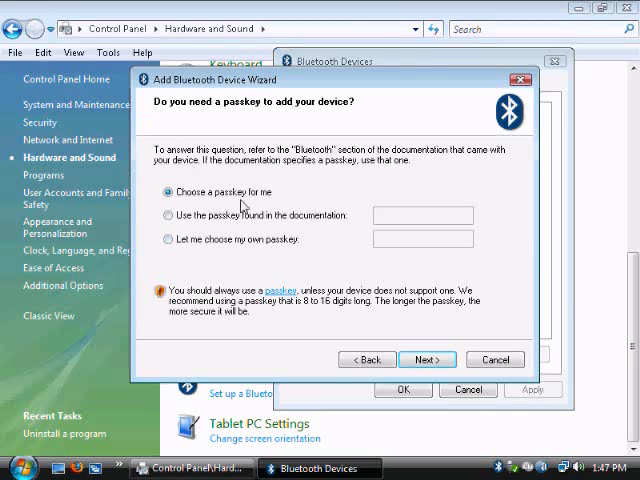
{"action": "mouse_move", "coordinate": [308, 203]}
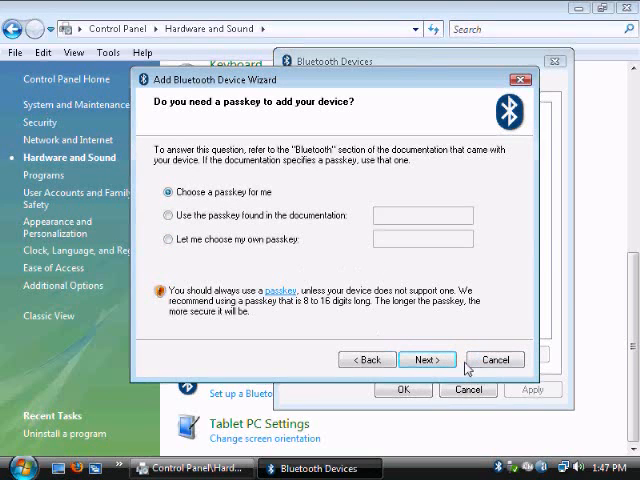
Pair with 'Choose a passkey for me', ending in a passkey exchange failure
{"action": "left_click", "coordinate": [426, 359]}
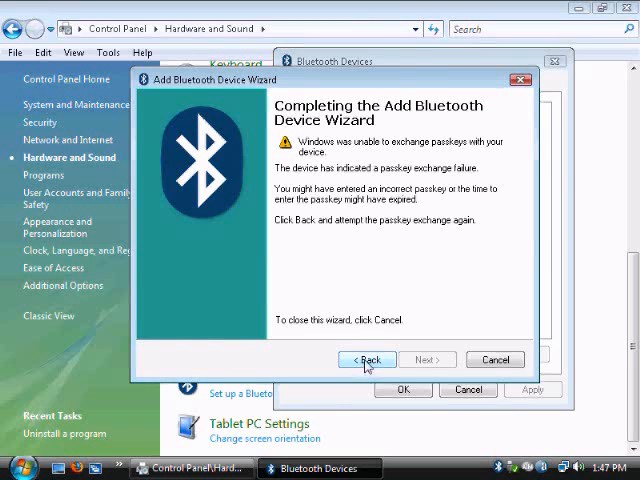
{"action": "left_click", "coordinate": [367, 360]}
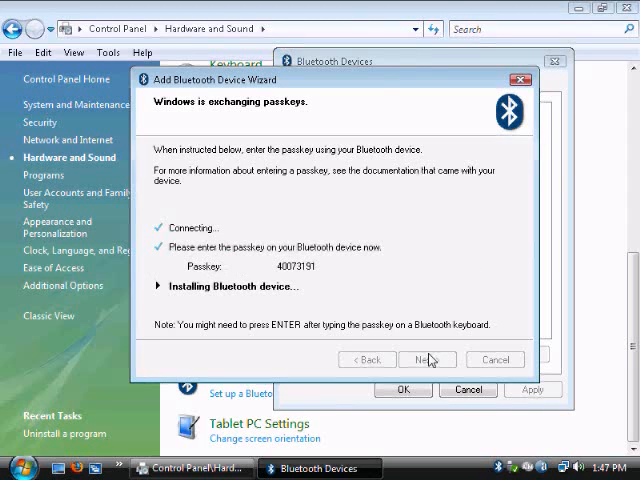
{"action": "mouse_move", "coordinate": [213, 303]}
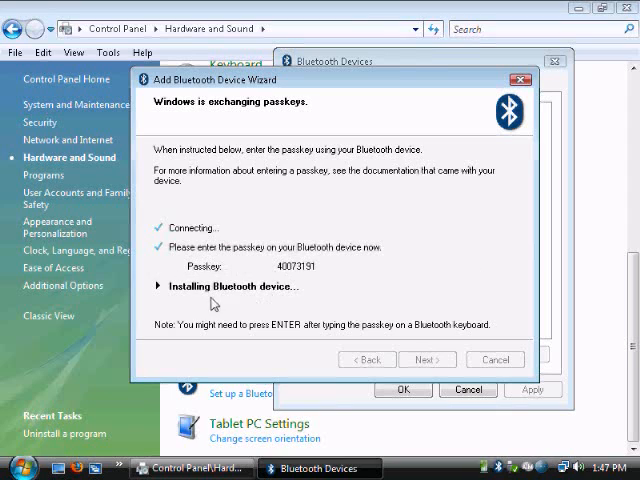
{"action": "mouse_move", "coordinate": [485, 434]}
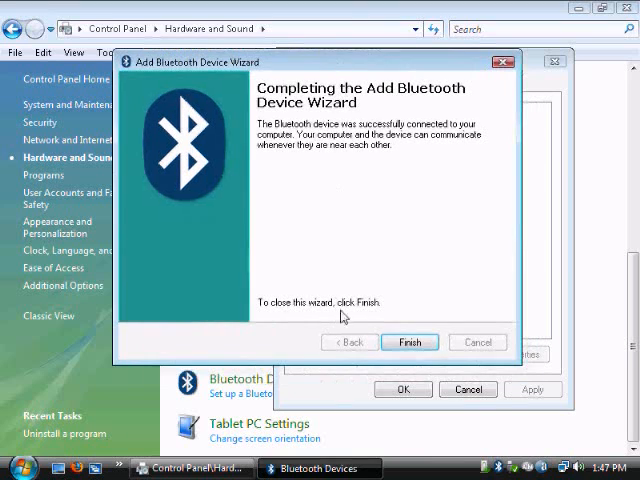
{"action": "left_click", "coordinate": [409, 342]}
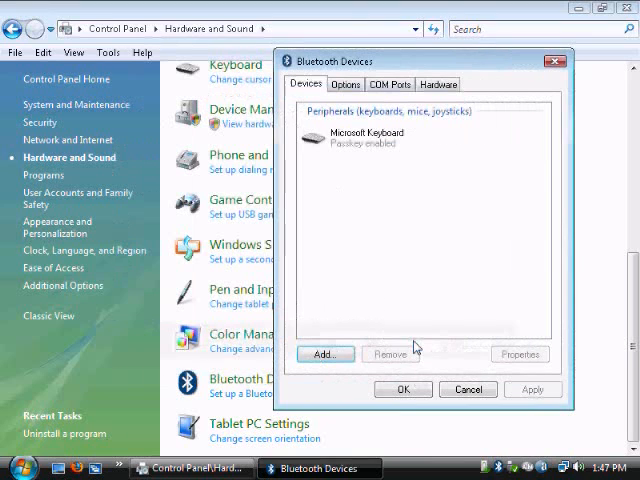
{"action": "mouse_move", "coordinate": [297, 313]}
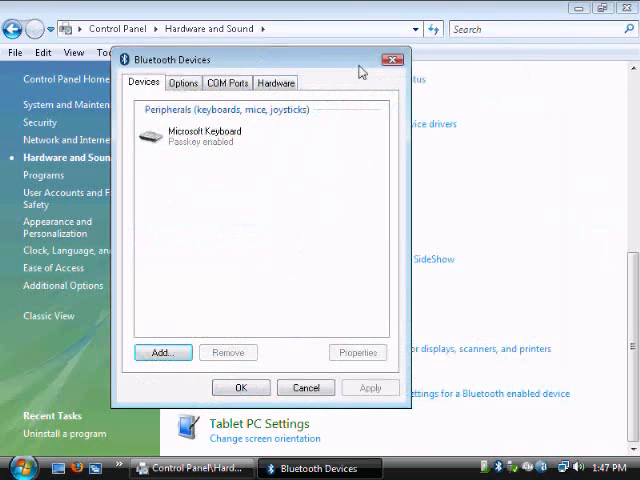
Close the Bluetooth Devices dialog, returning to Hardware and Sound
{"action": "left_click", "coordinate": [391, 59]}
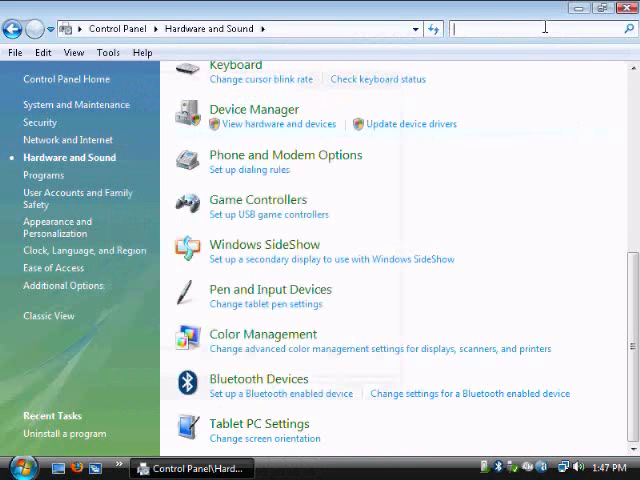
{"action": "type", "text": "efwf"}
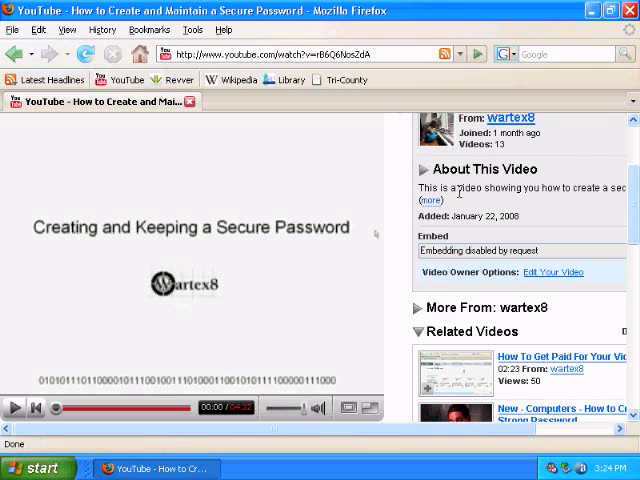
Follow the 'more' link under About This Video to the Revver page in a new tab
{"action": "scroll", "scroll_direction": "up", "scroll_amount": 3}
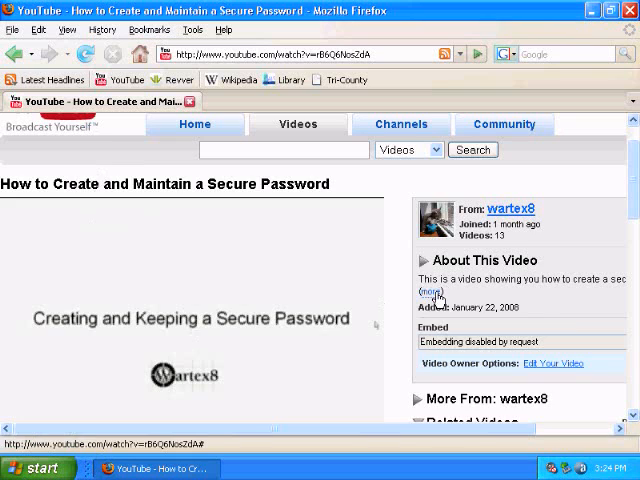
{"action": "left_click", "coordinate": [430, 294]}
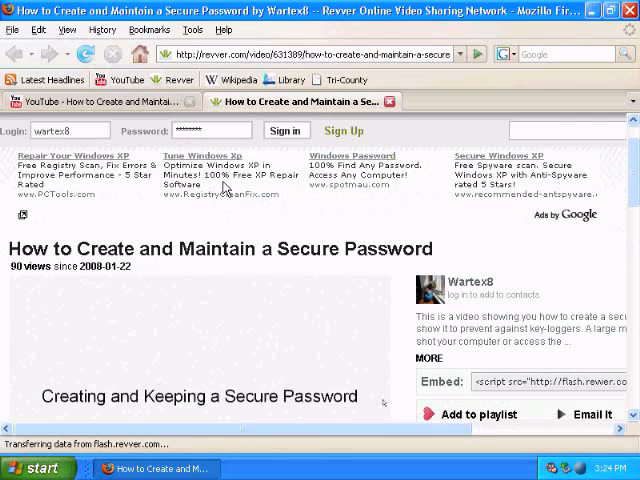
{"action": "scroll", "scroll_direction": "down", "scroll_amount": 3}
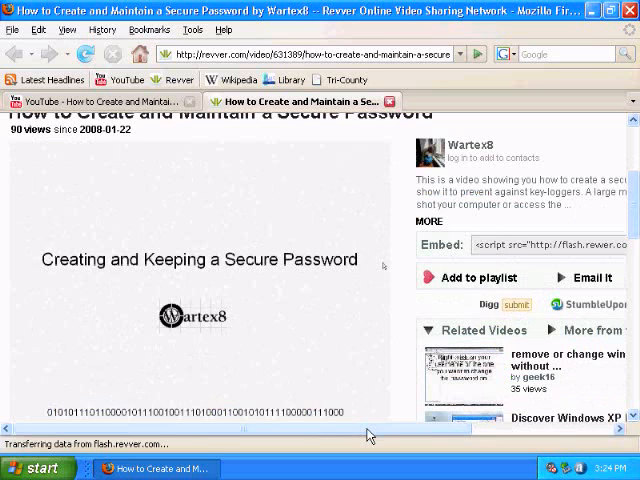